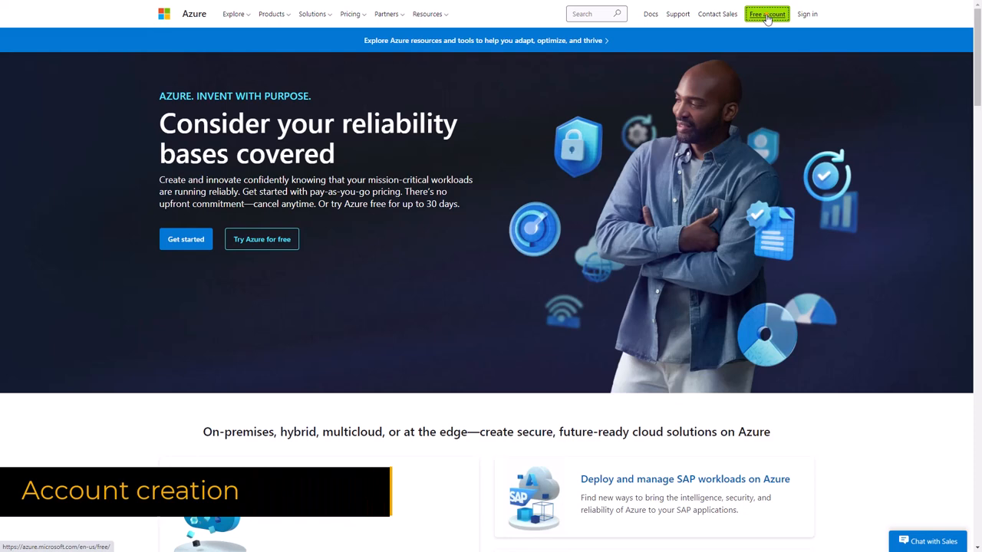
Create a new Microsoft account with email, password and verification code for the Azure free sign-up
{"action": "left_click", "coordinate": [767, 14]}
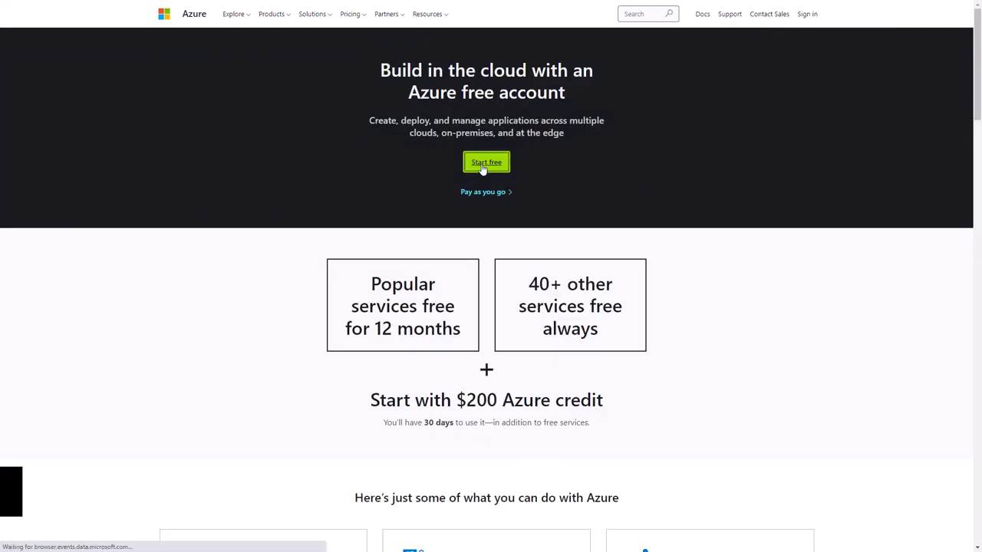
{"action": "left_click", "coordinate": [487, 162]}
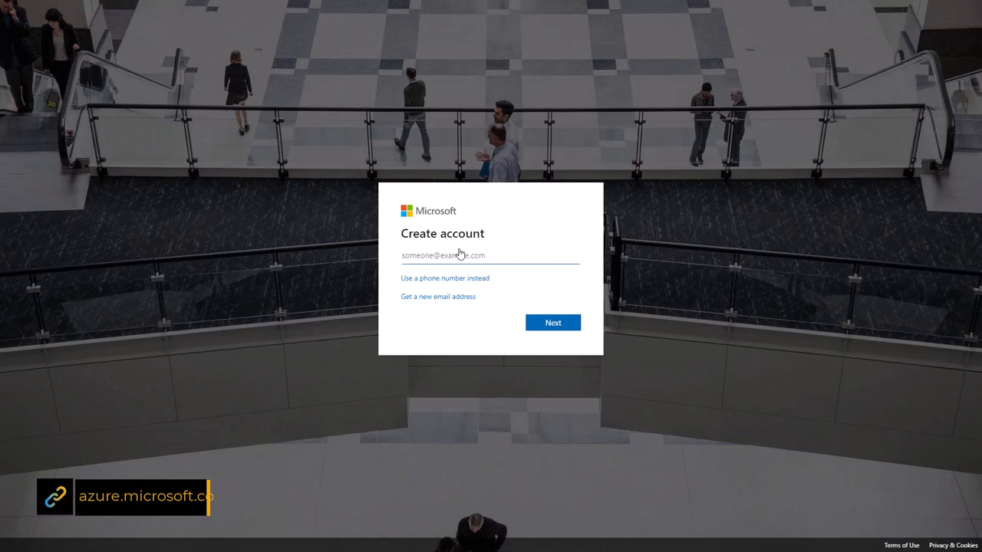
{"action": "left_click", "coordinate": [552, 322]}
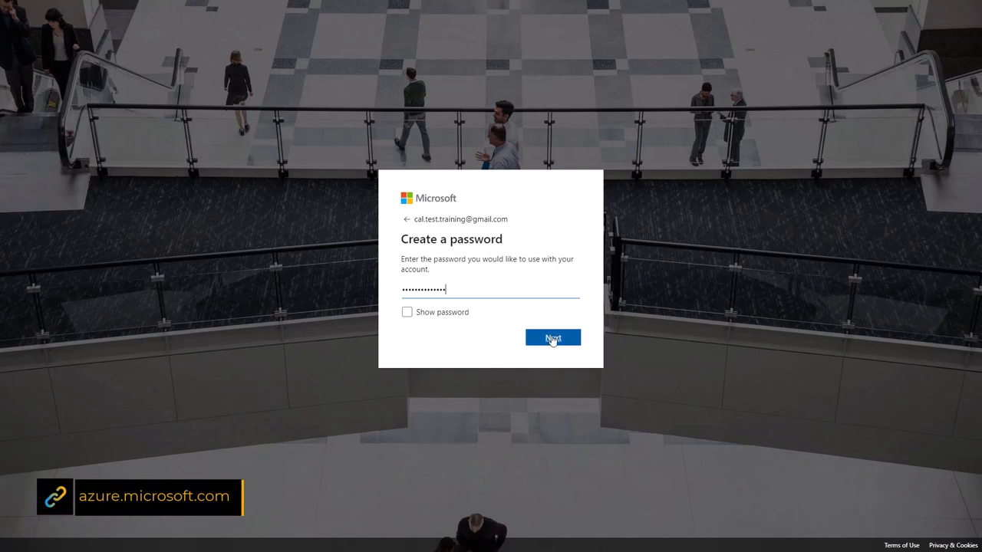
{"action": "left_click", "coordinate": [552, 339]}
{"action": "type", "text": "6264"}
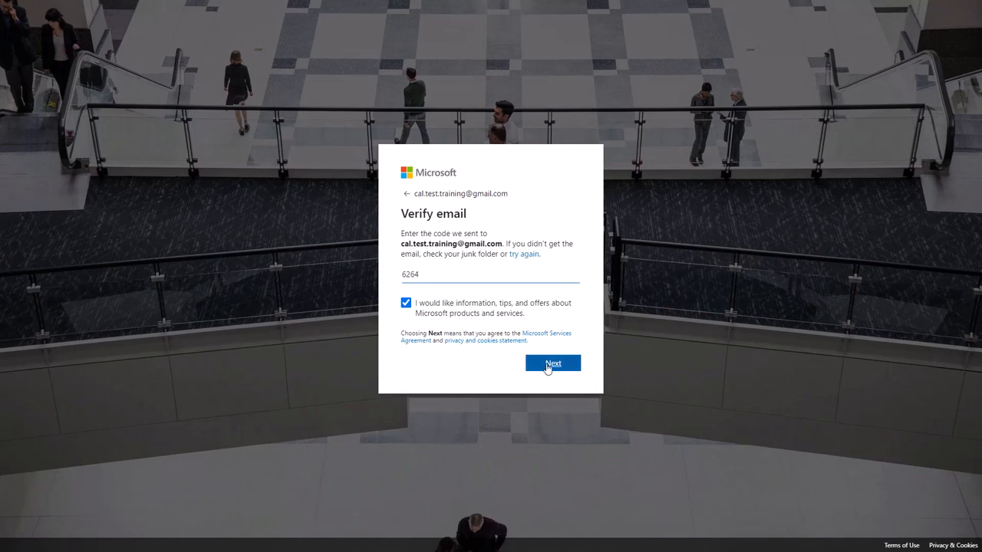
{"action": "left_click", "coordinate": [552, 363]}
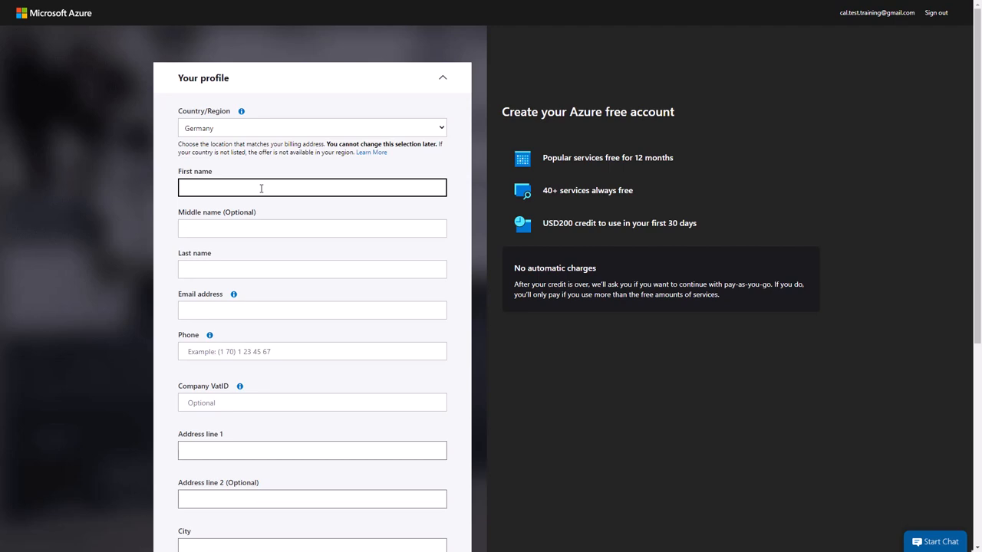
Submit the profile details and card identity verification to complete the Azure free sign-up
{"action": "scroll", "scroll_direction": "down", "scroll_amount": 3}
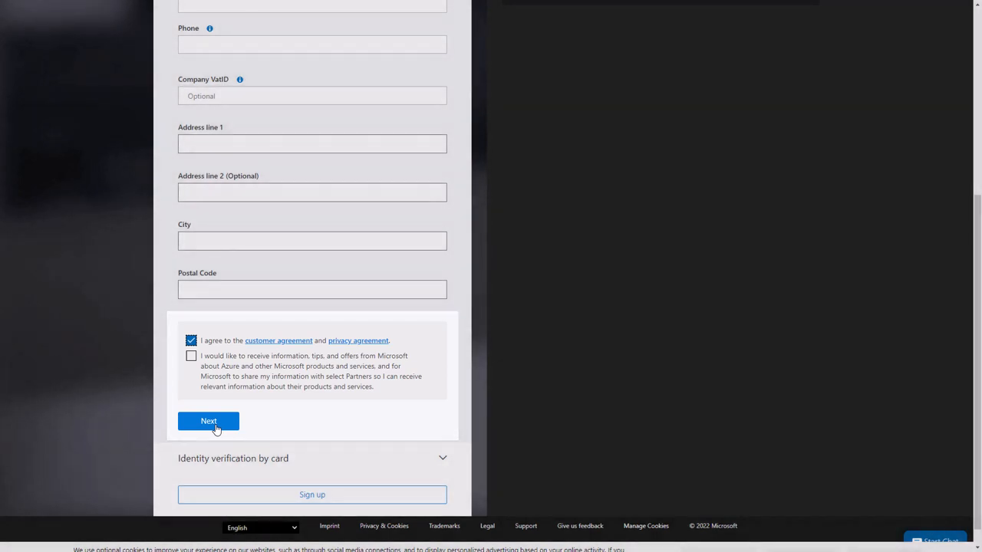
{"action": "left_click", "coordinate": [209, 421]}
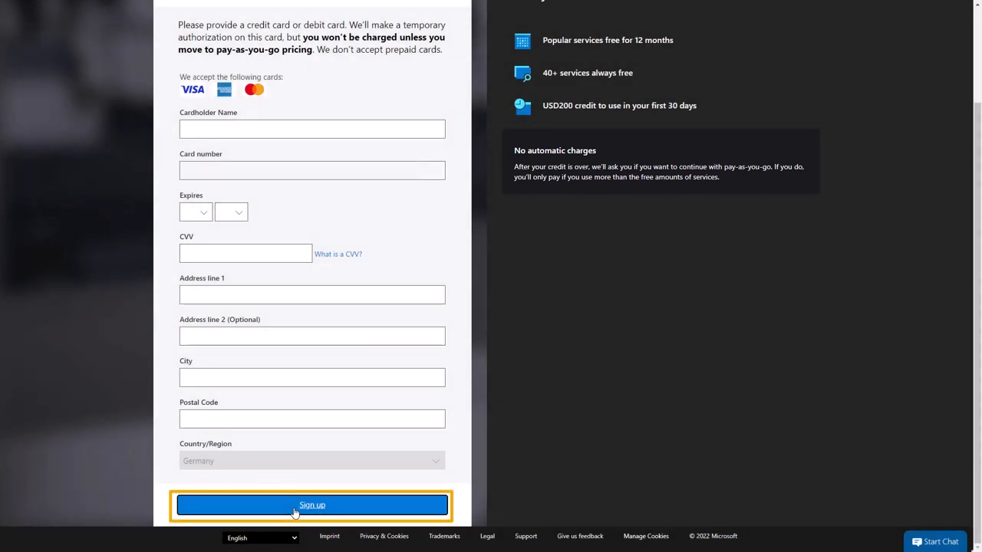
{"action": "left_click", "coordinate": [311, 505]}
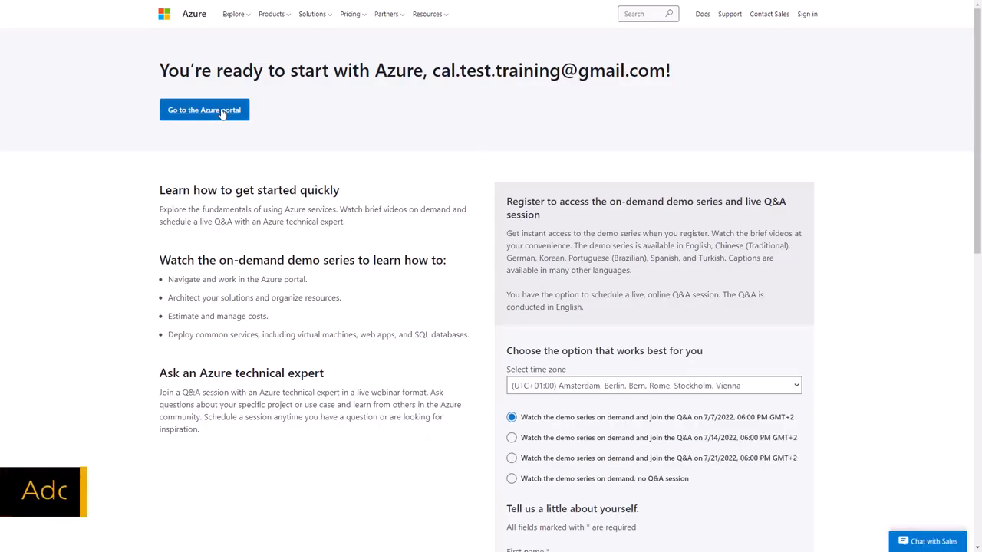
Reach Access control (IAM) of the SAP CAL Development subscription from the portal home
{"action": "left_click", "coordinate": [202, 110]}
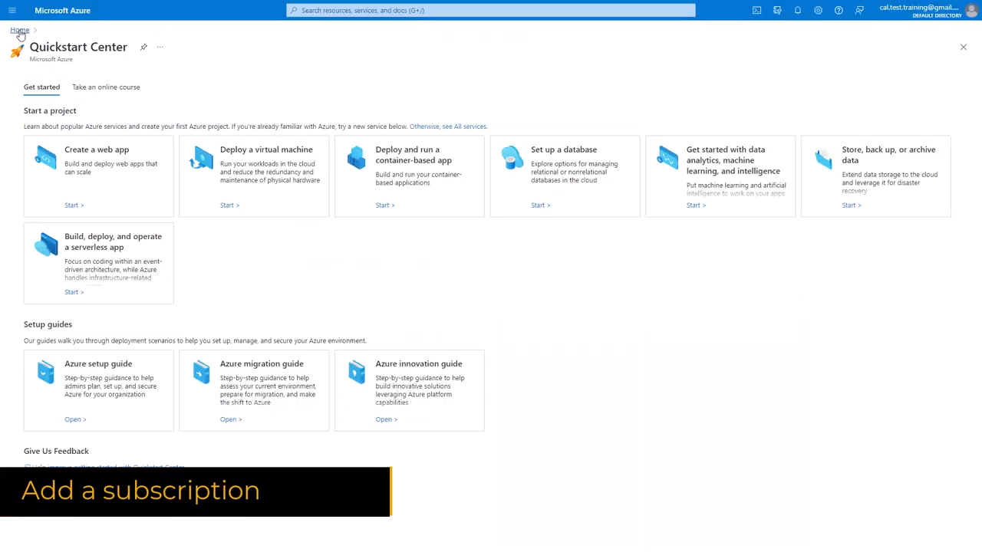
{"action": "left_click", "coordinate": [18, 31]}
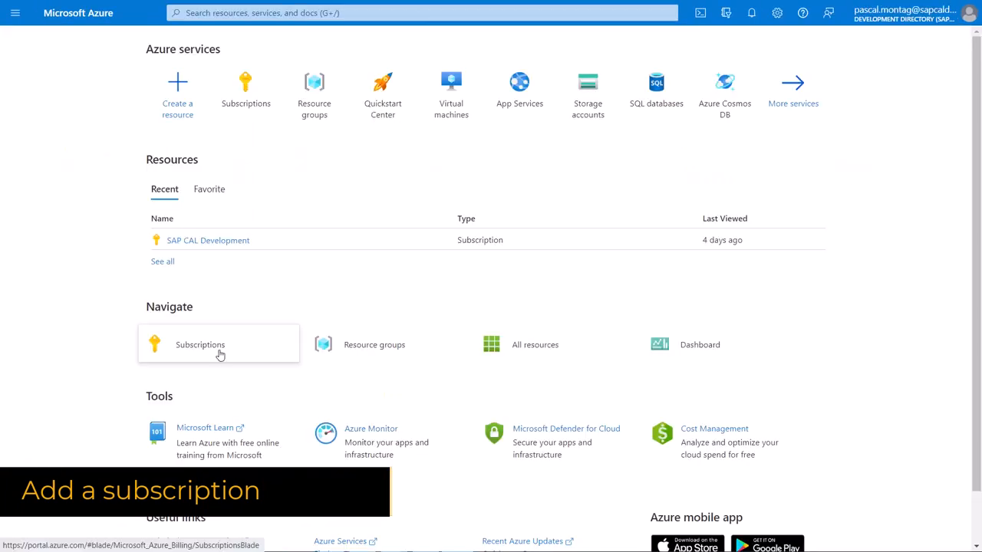
{"action": "left_click", "coordinate": [199, 344]}
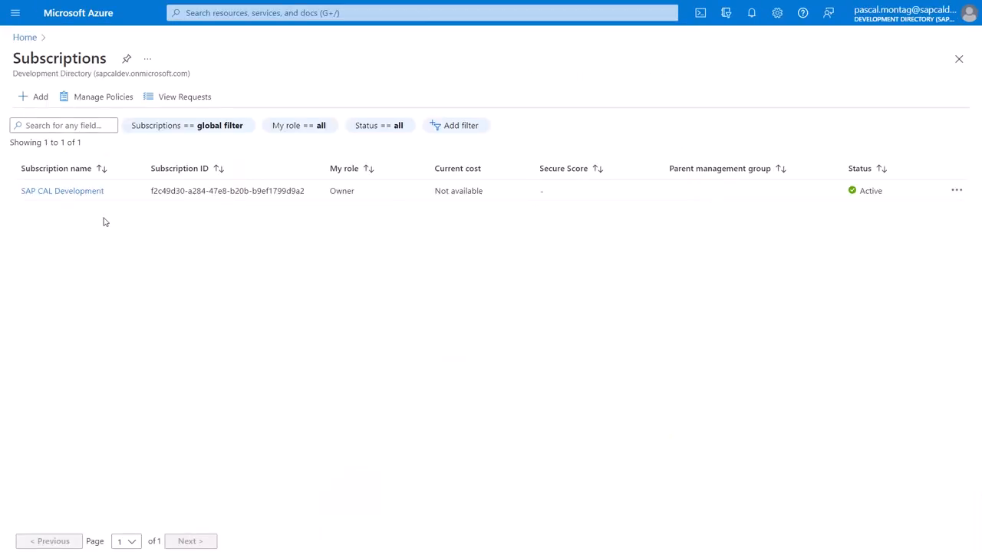
{"action": "left_click", "coordinate": [61, 190]}
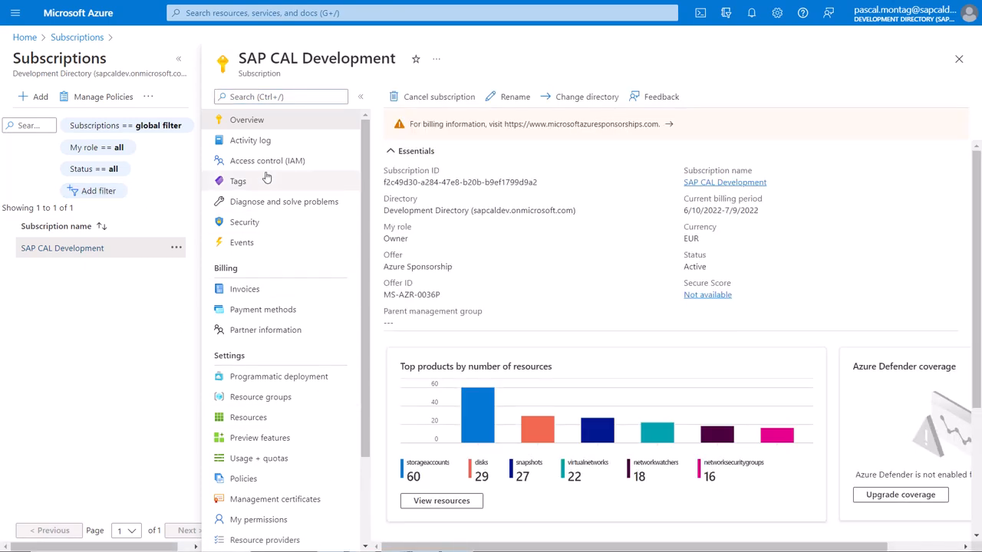
{"action": "left_click", "coordinate": [267, 161]}
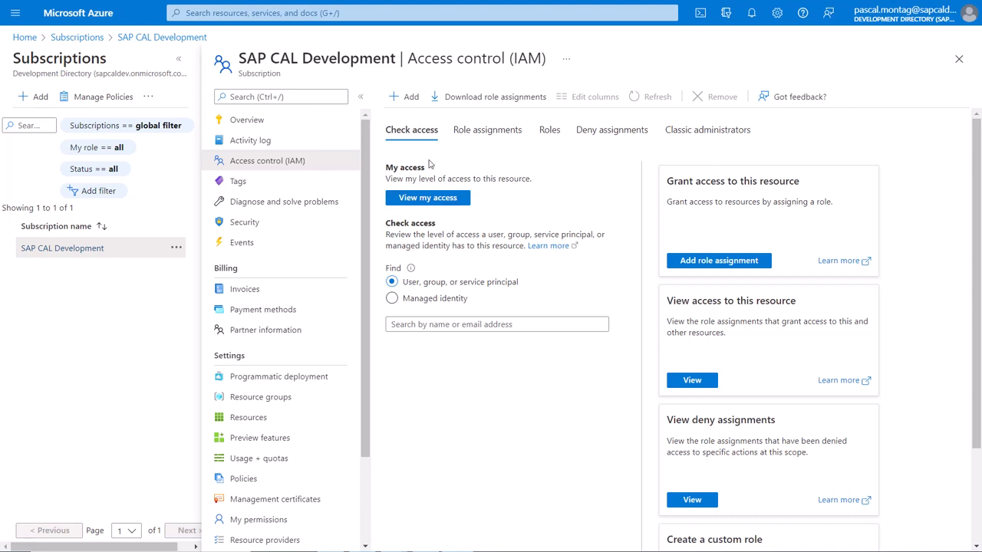
Add a User Access Administrator role assignment for member 'Pasca' and review + assign it
{"action": "left_click", "coordinate": [405, 96]}
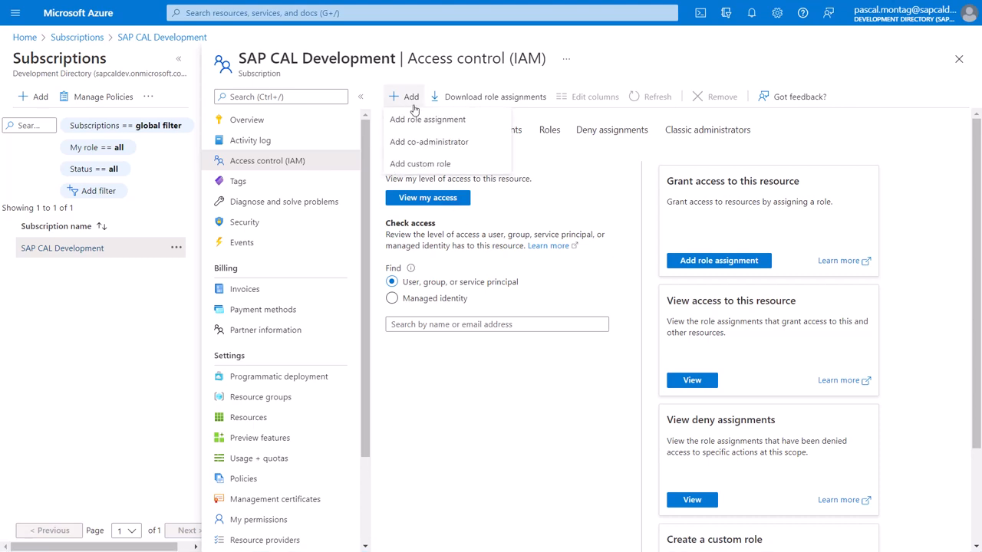
{"action": "left_click", "coordinate": [427, 120]}
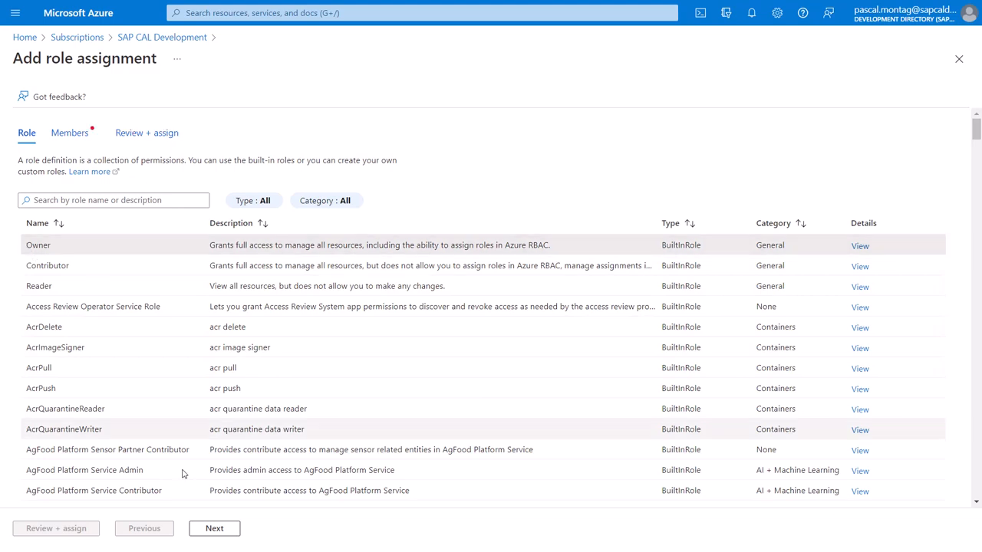
{"action": "left_click", "coordinate": [215, 527]}
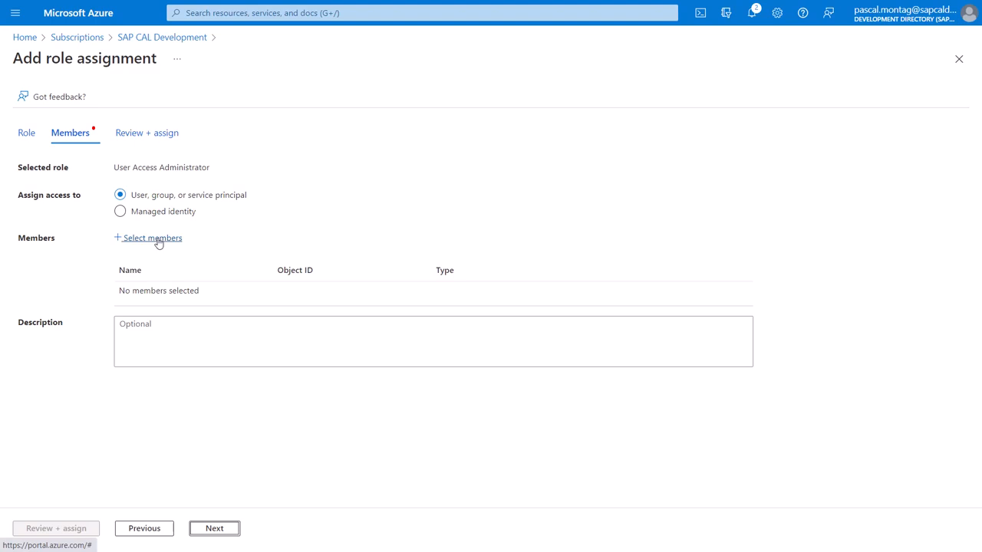
{"action": "type", "text": "Pasca"}
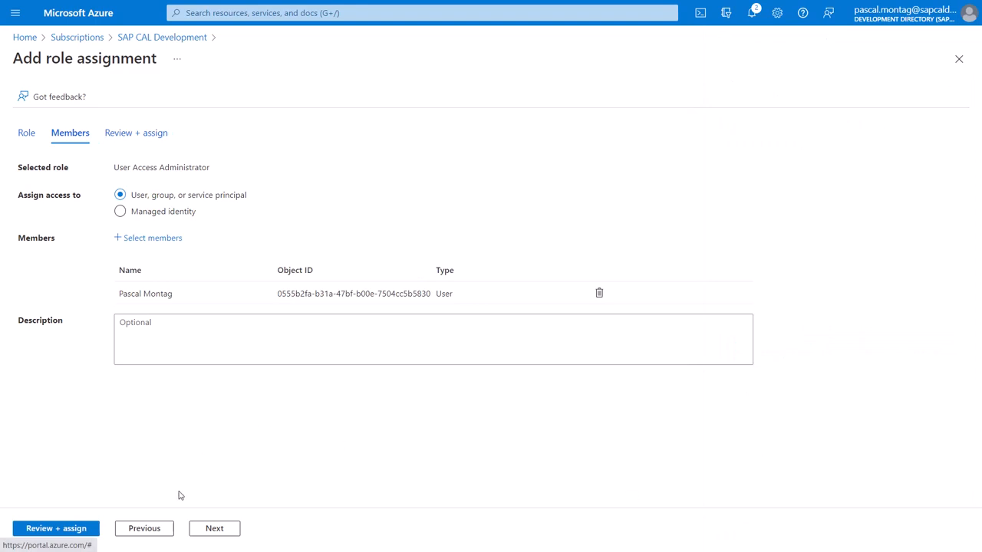
{"action": "left_click", "coordinate": [215, 528]}
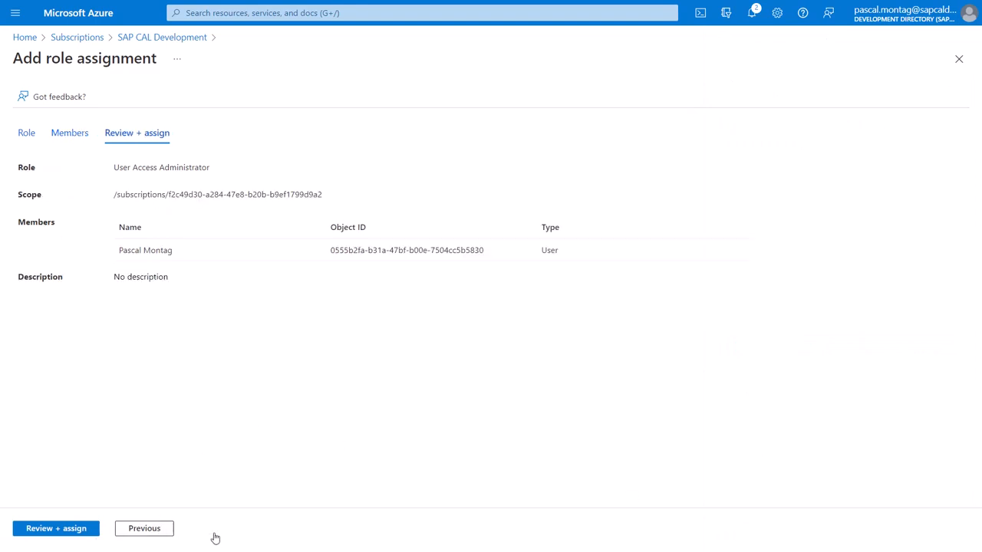
{"action": "left_click", "coordinate": [55, 527]}
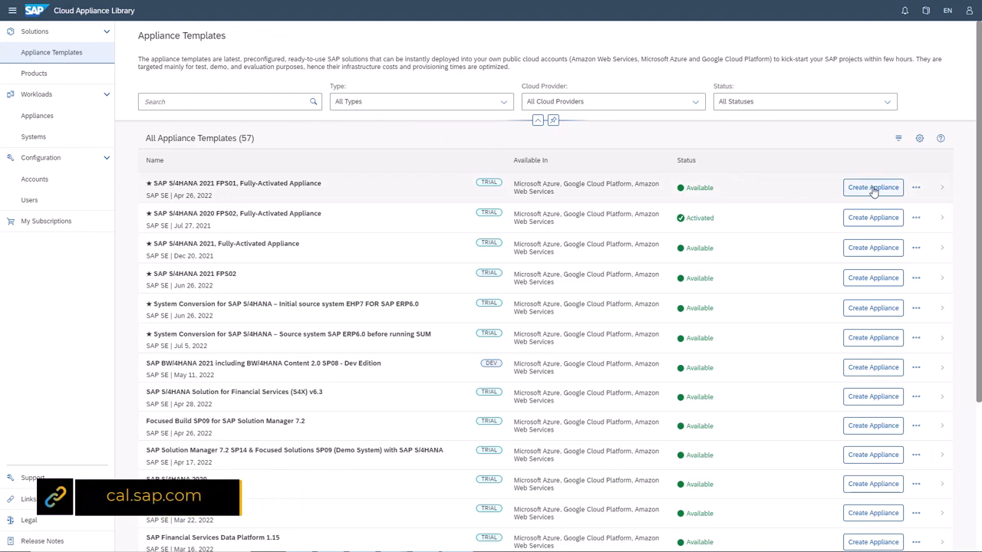
Start the create-appliance form for the SAP S/4HANA 2021 FPS01, Fully-Activated Appliance template
{"action": "left_click", "coordinate": [872, 188]}
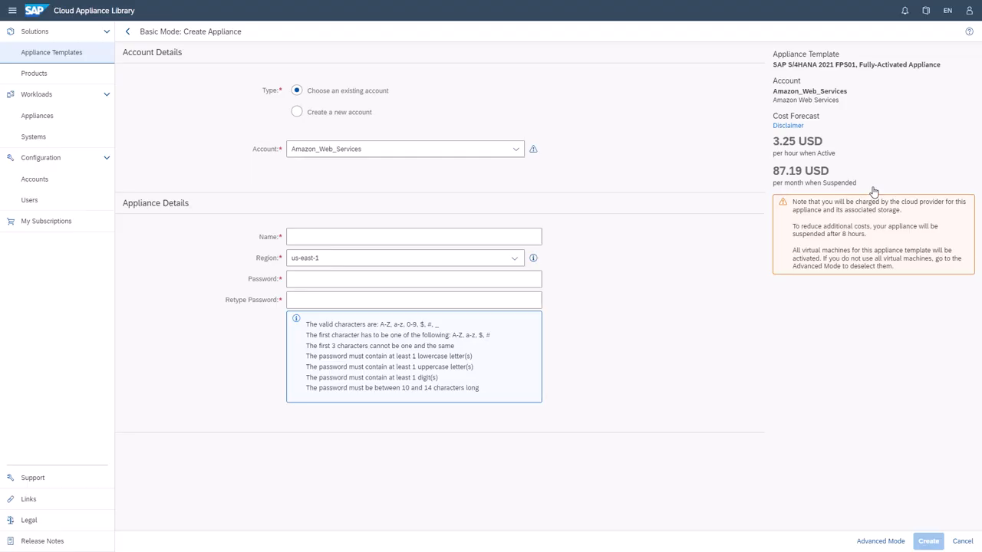
{"action": "left_click", "coordinate": [414, 236]}
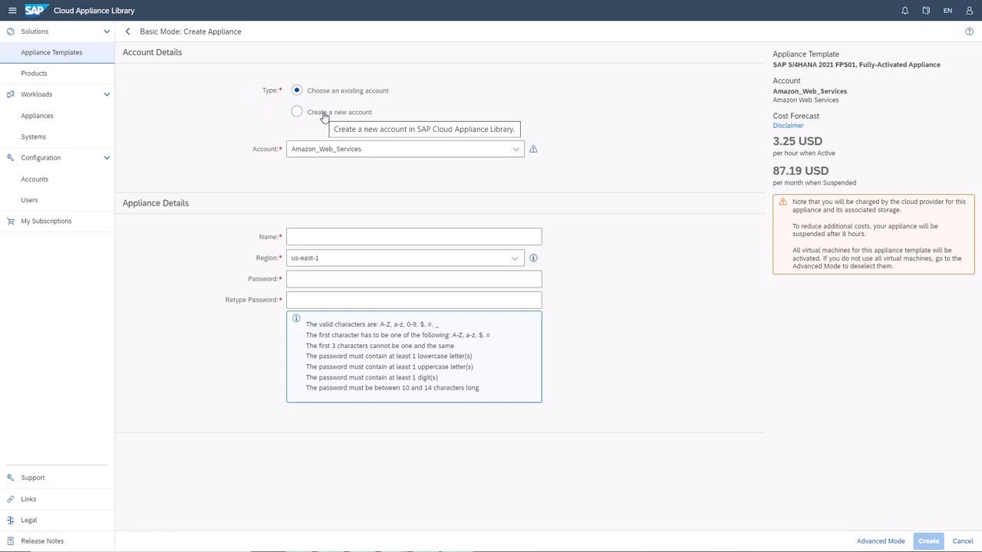
Choose to create a new account, accept the trial terms and name it 'Azure Demo Account'
{"action": "left_click", "coordinate": [298, 110]}
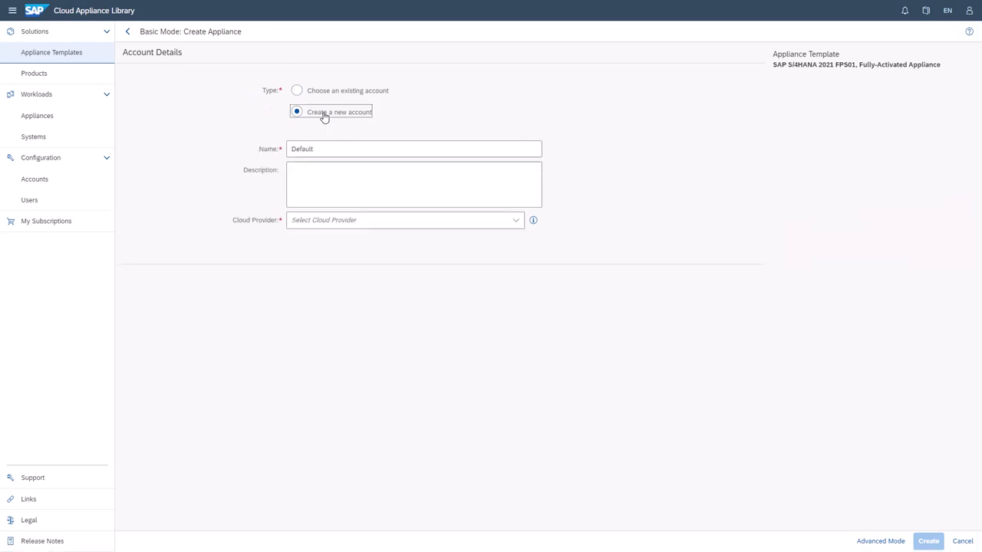
{"action": "left_click", "coordinate": [298, 89]}
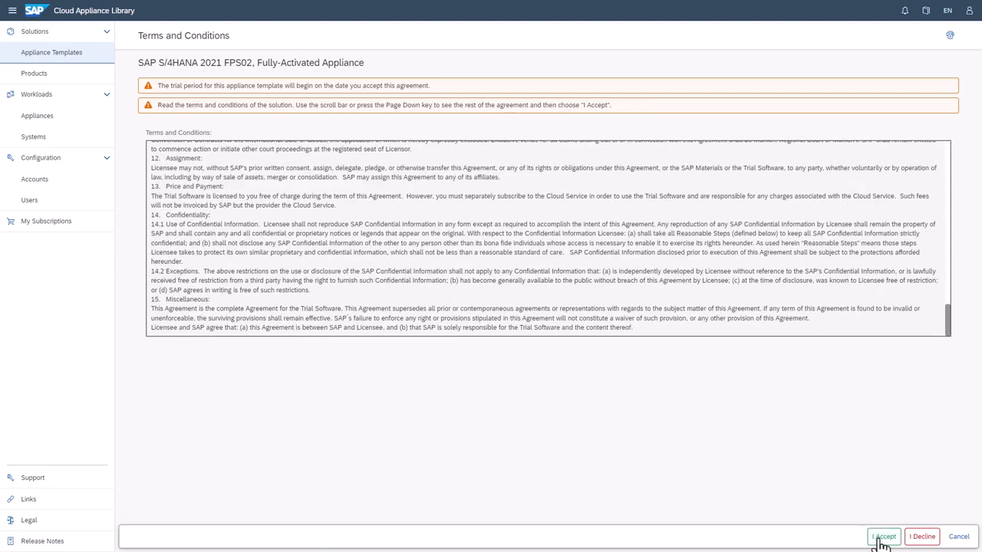
{"action": "left_click", "coordinate": [883, 537]}
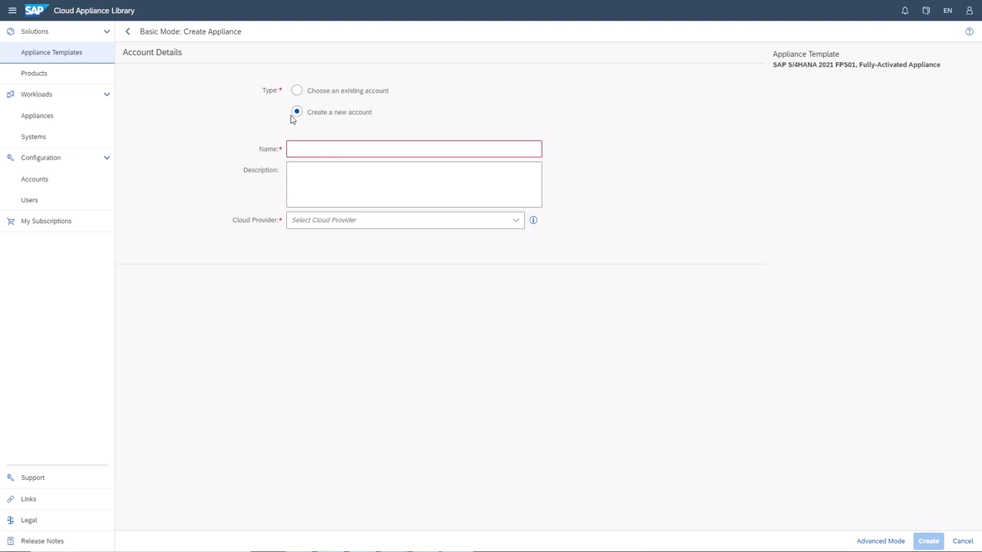
{"action": "left_click", "coordinate": [415, 149]}
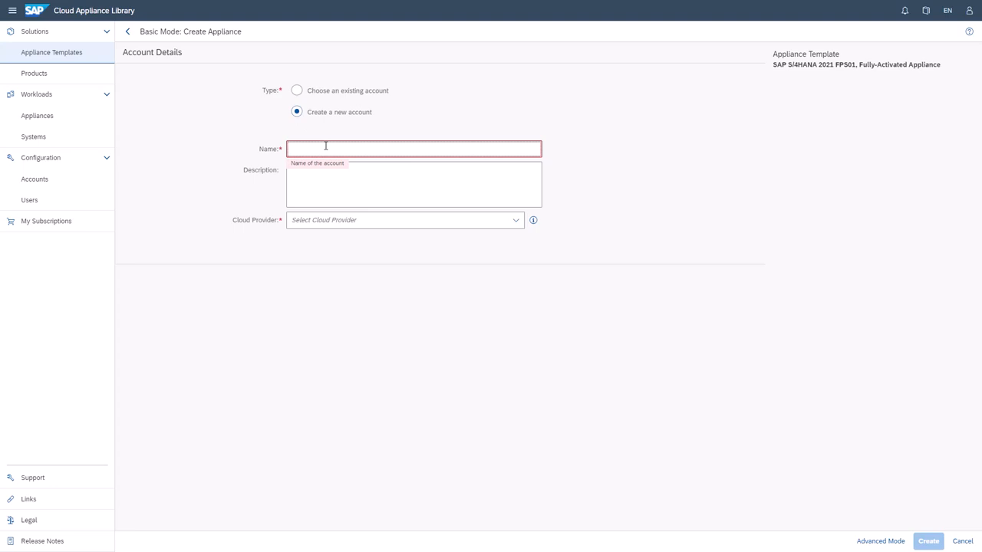
{"action": "type", "text": "Azure Demo Account"}
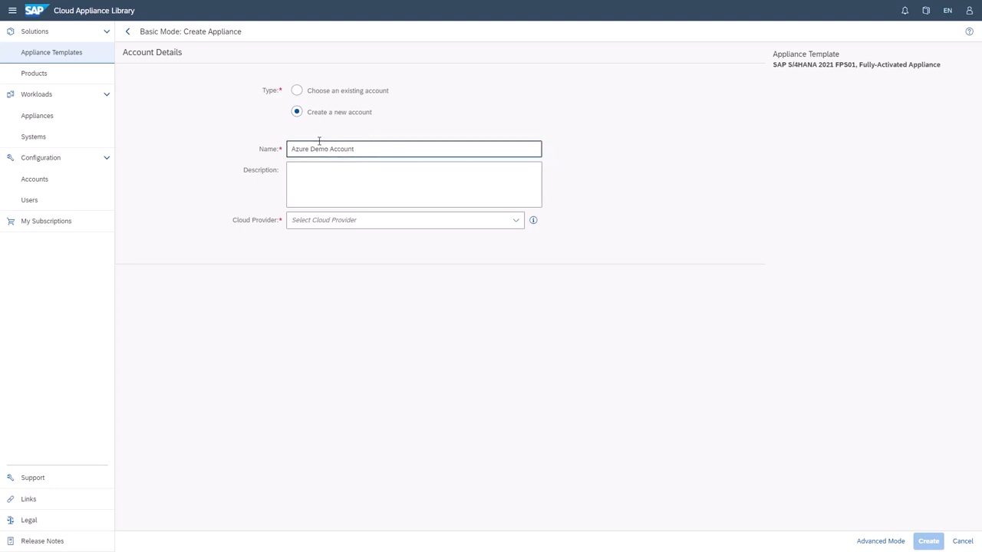
Select Microsoft Azure as cloud provider with standard authorization and view the required permissions
{"action": "left_click", "coordinate": [402, 221]}
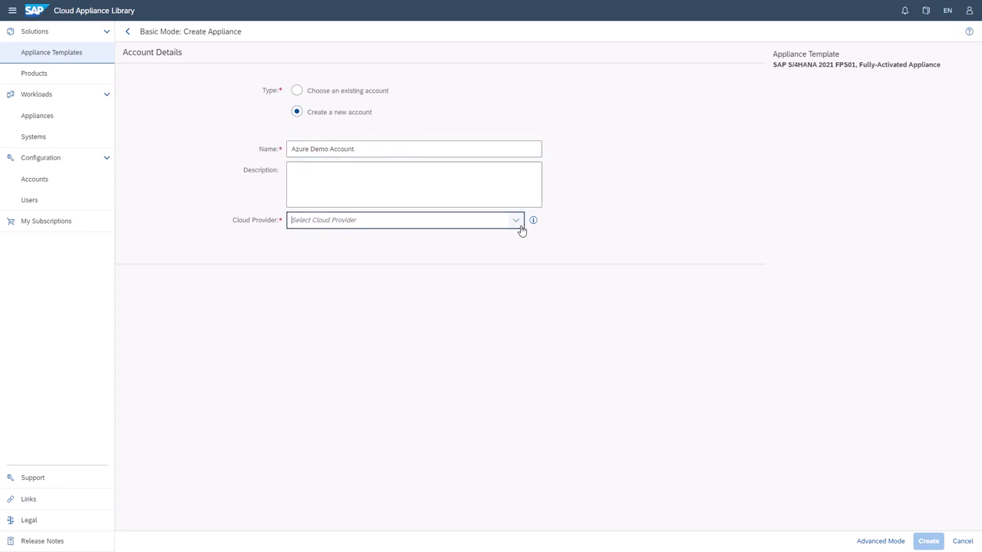
{"action": "left_click", "coordinate": [516, 221]}
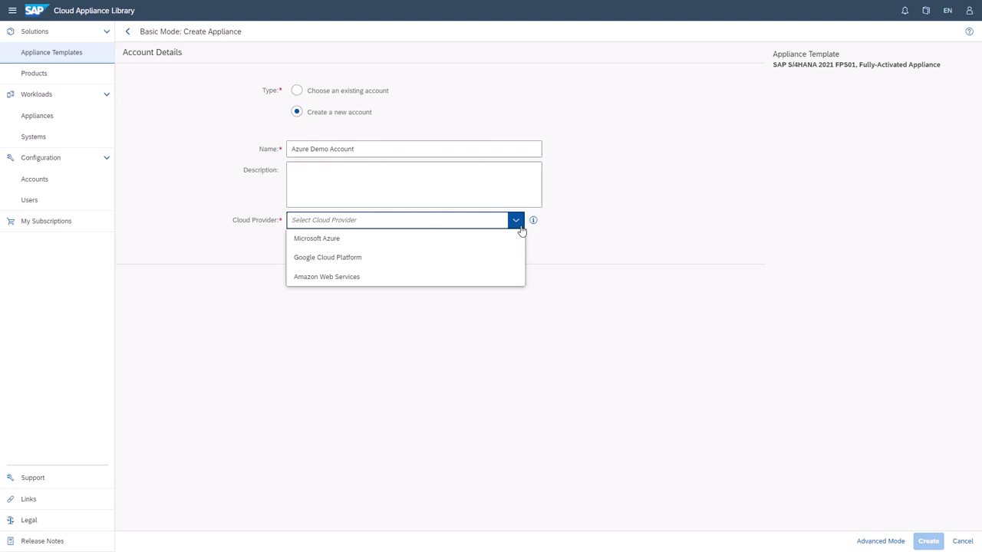
{"action": "left_click", "coordinate": [316, 238]}
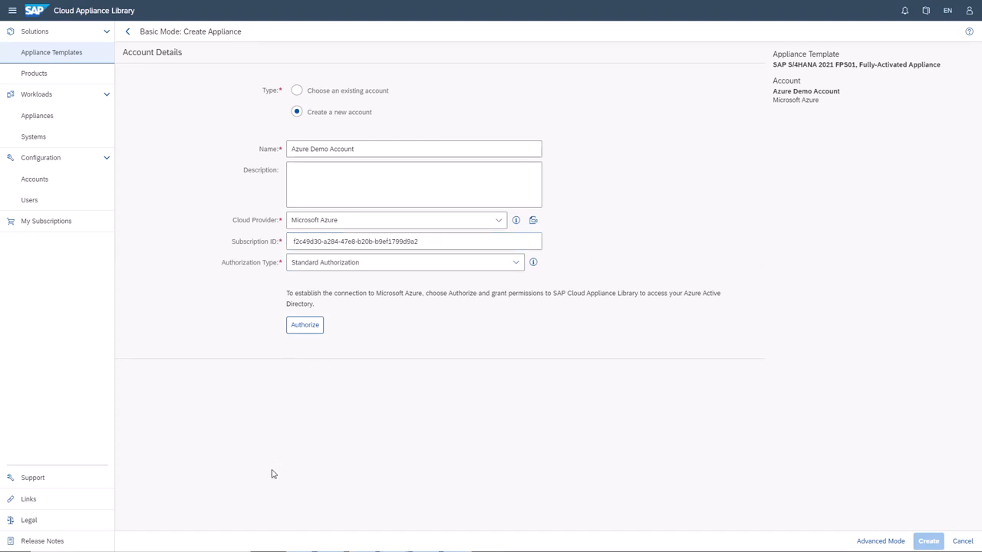
{"action": "mouse_move", "coordinate": [471, 321]}
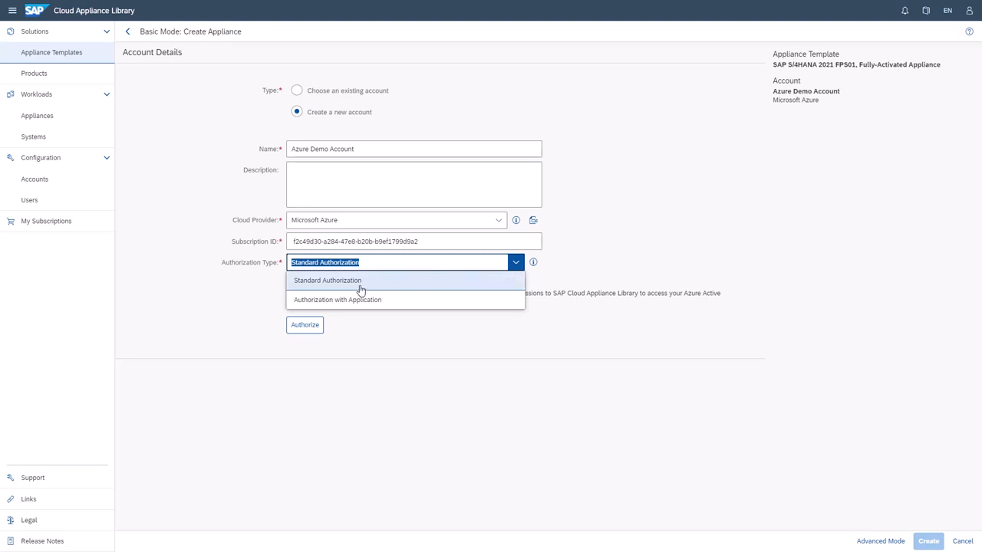
{"action": "left_click", "coordinate": [329, 279]}
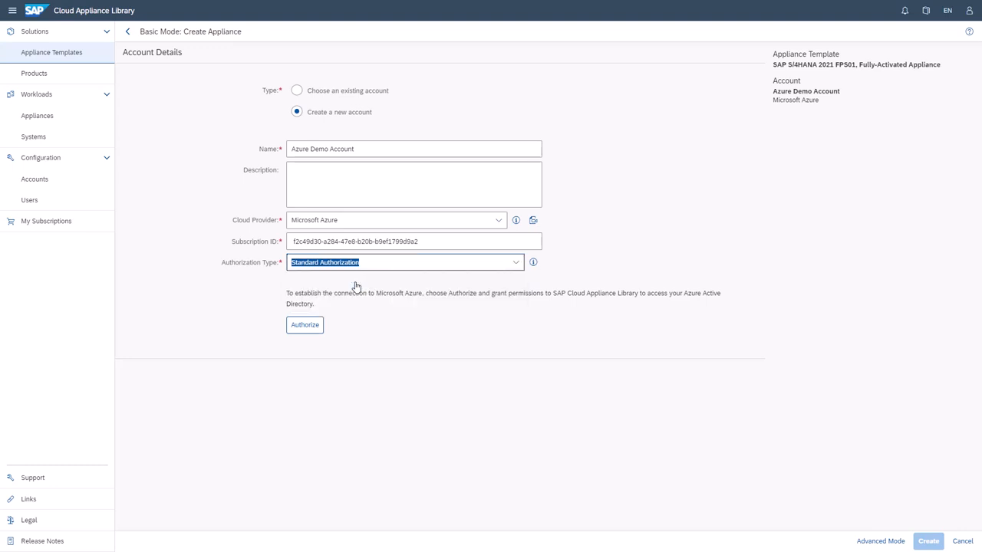
{"action": "left_click", "coordinate": [532, 263]}
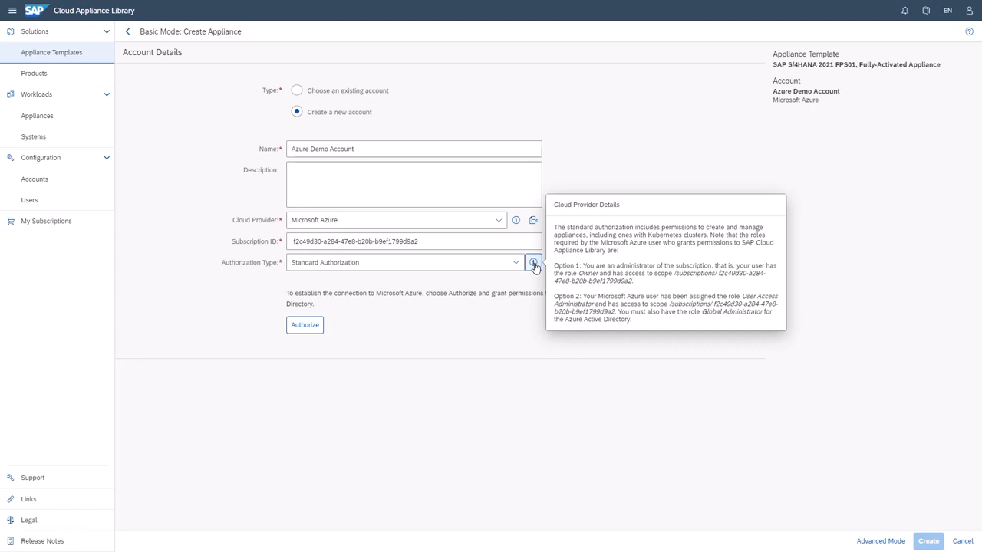
Dismiss the permission details and authorize access to the Azure Demo Account
{"action": "left_click", "coordinate": [304, 325]}
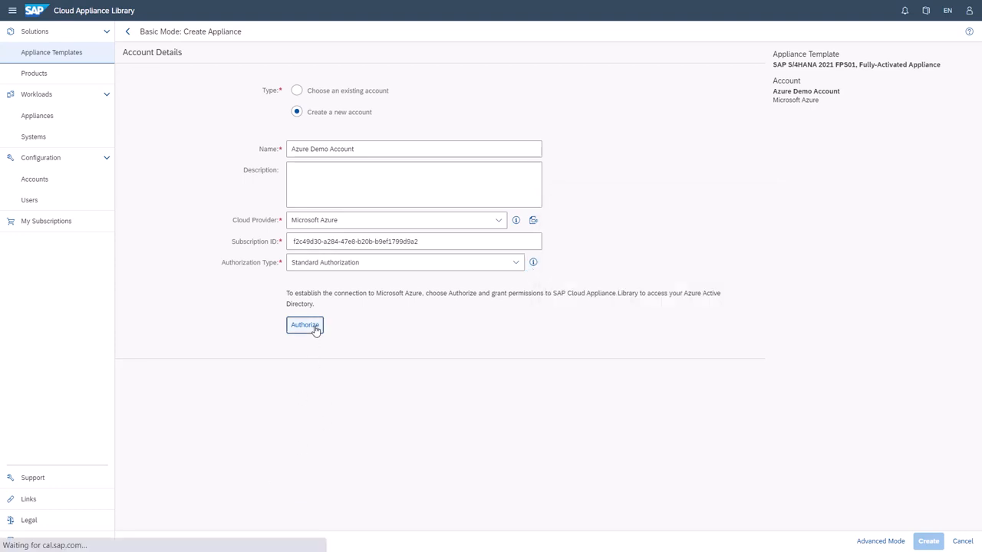
{"action": "left_click", "coordinate": [304, 326]}
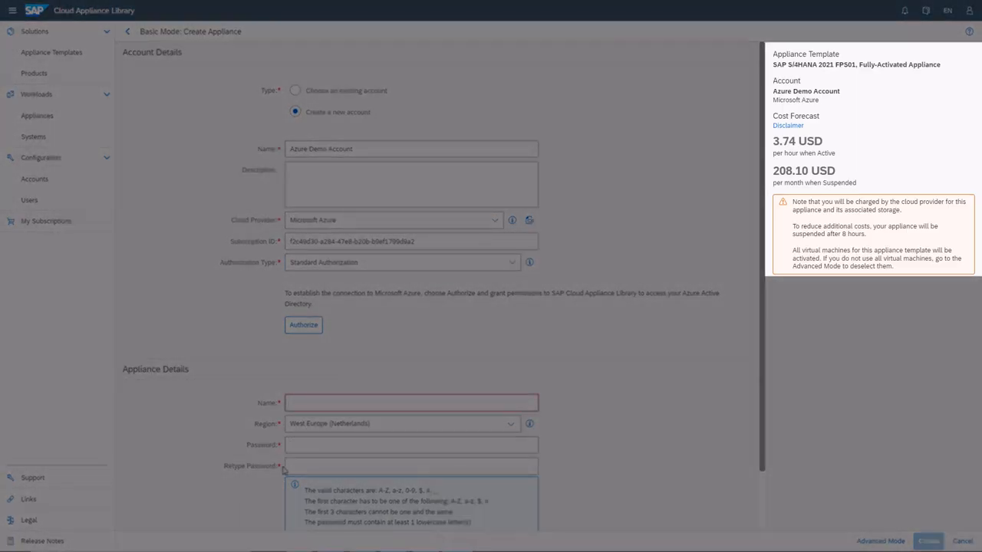
Name the appliance 'SAP S/4HANA 1909 FPS02', set matching passwords and submit creation
{"action": "scroll", "scroll_direction": "down", "scroll_amount": 3}
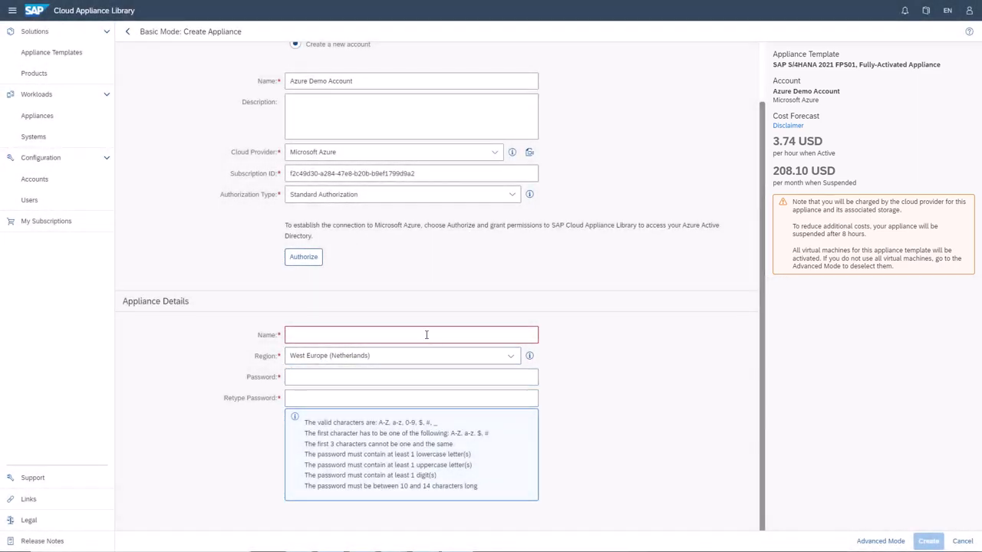
{"action": "type", "text": "SAP S/4HANA 1909 FPS02"}
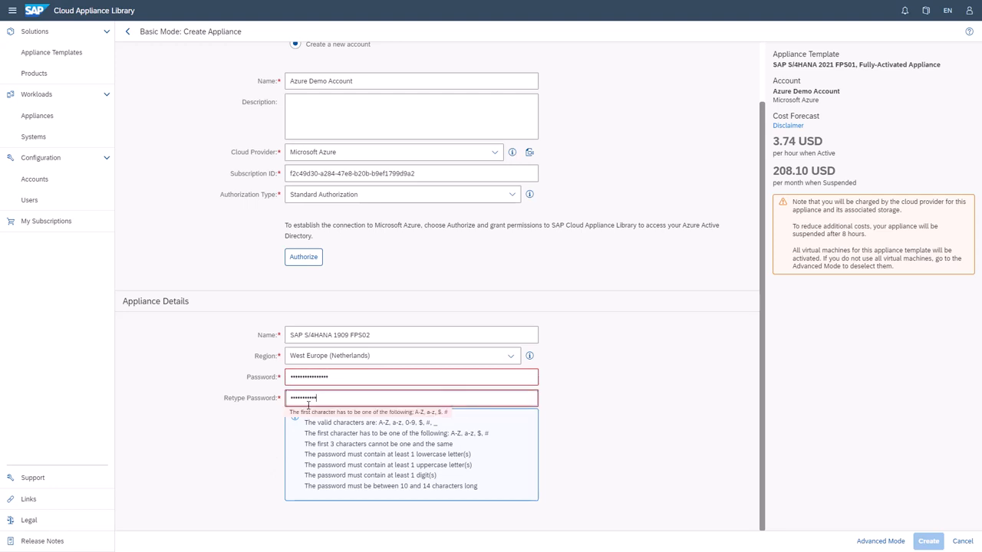
{"action": "type", "text": "•••"}
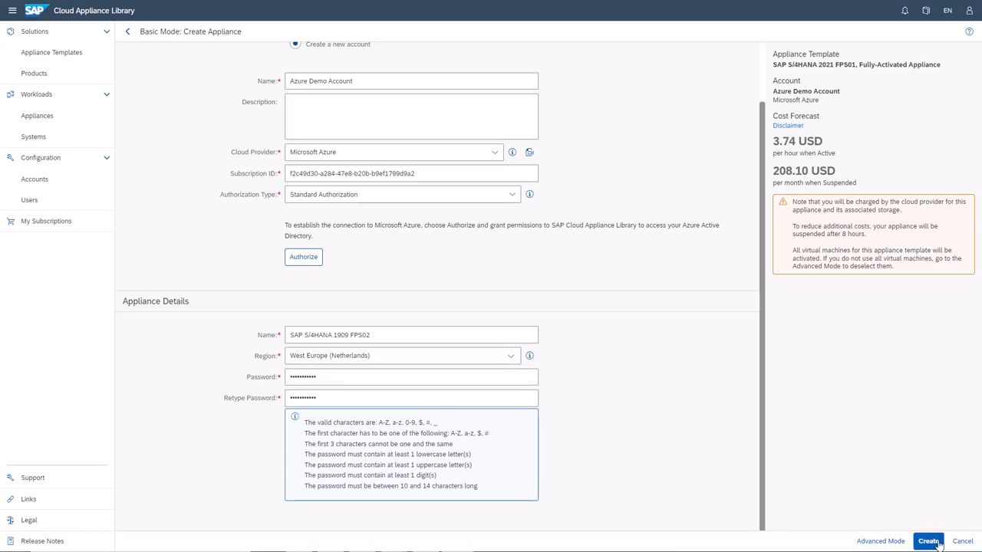
{"action": "left_click", "coordinate": [928, 540]}
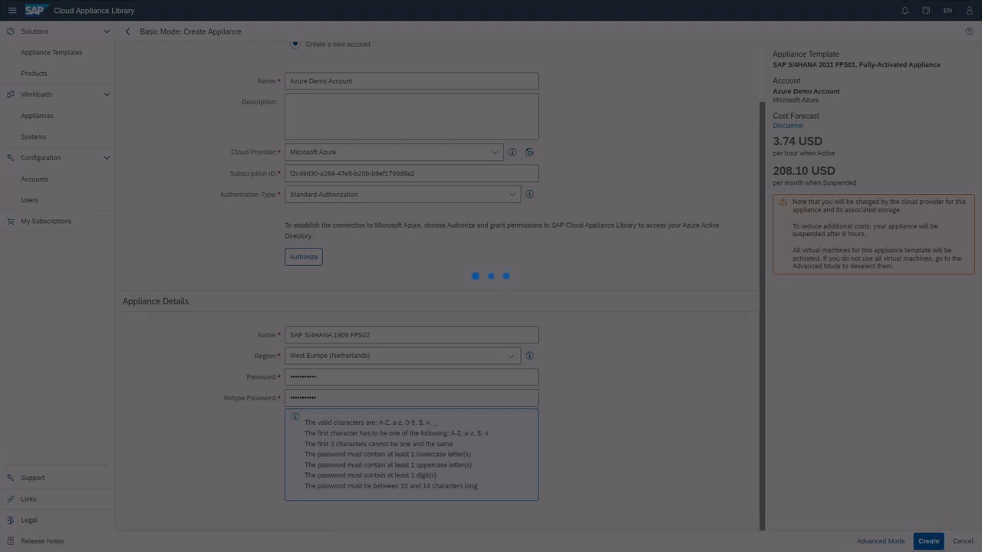
Store the private key with a password, download it and dismiss the free trial warning
{"action": "left_click", "coordinate": [928, 540]}
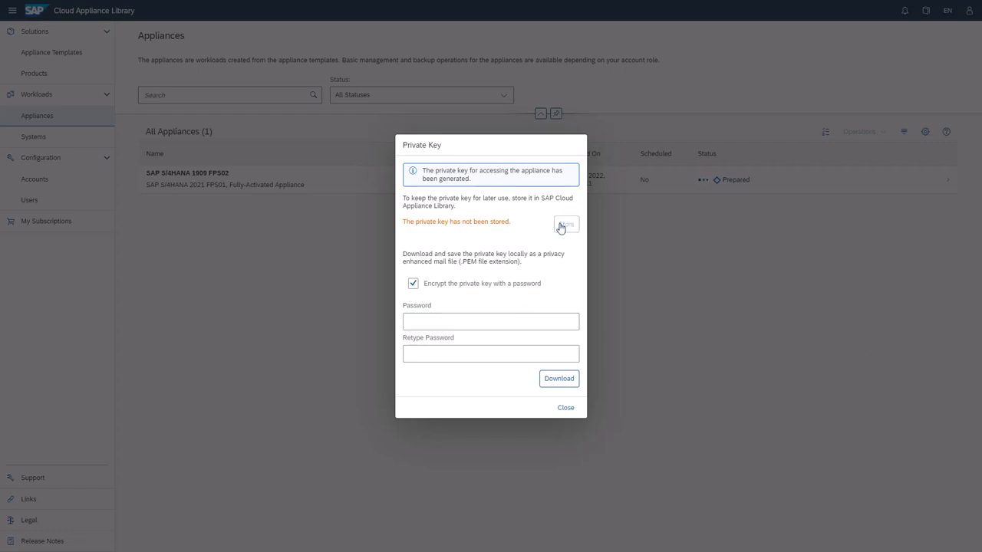
{"action": "left_click", "coordinate": [566, 224]}
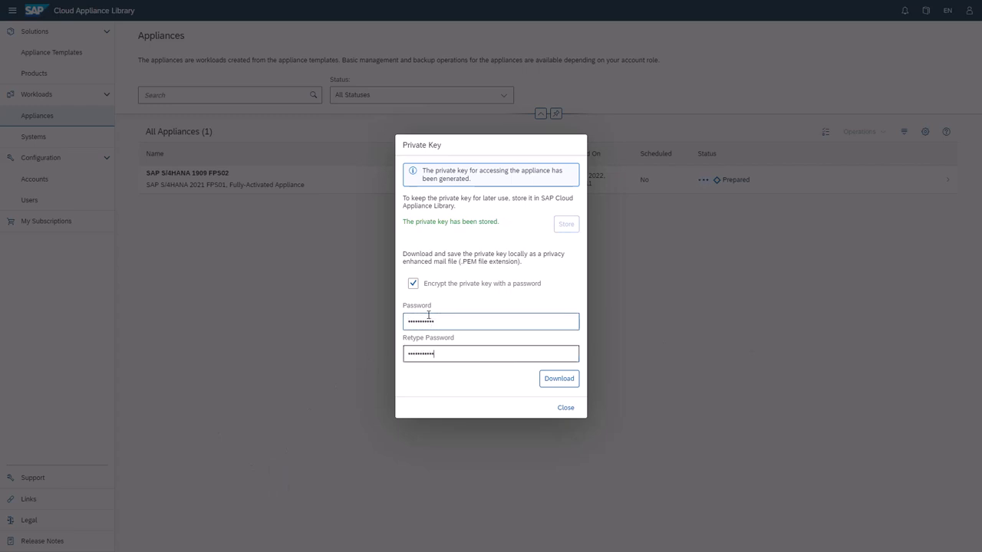
{"action": "left_click", "coordinate": [559, 377]}
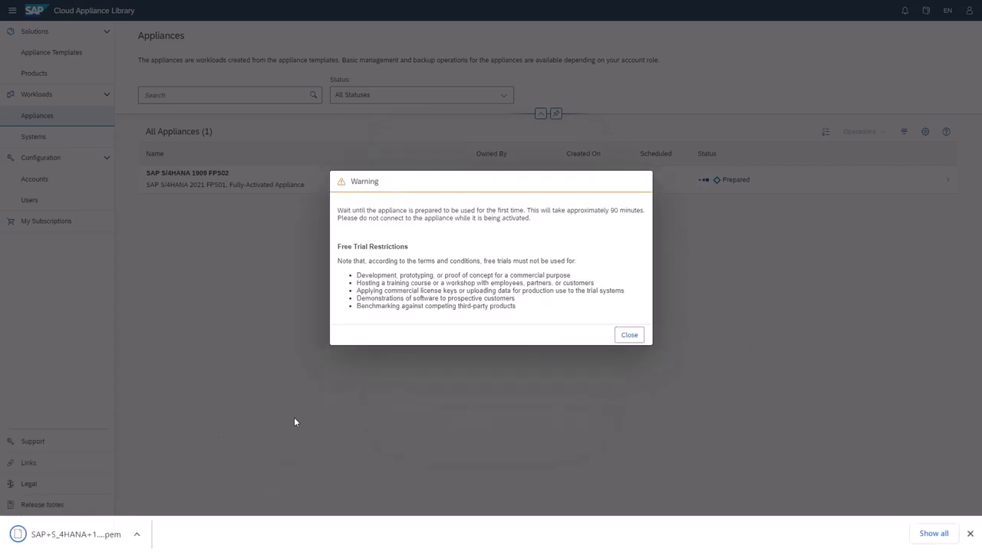
{"action": "left_click", "coordinate": [629, 335]}
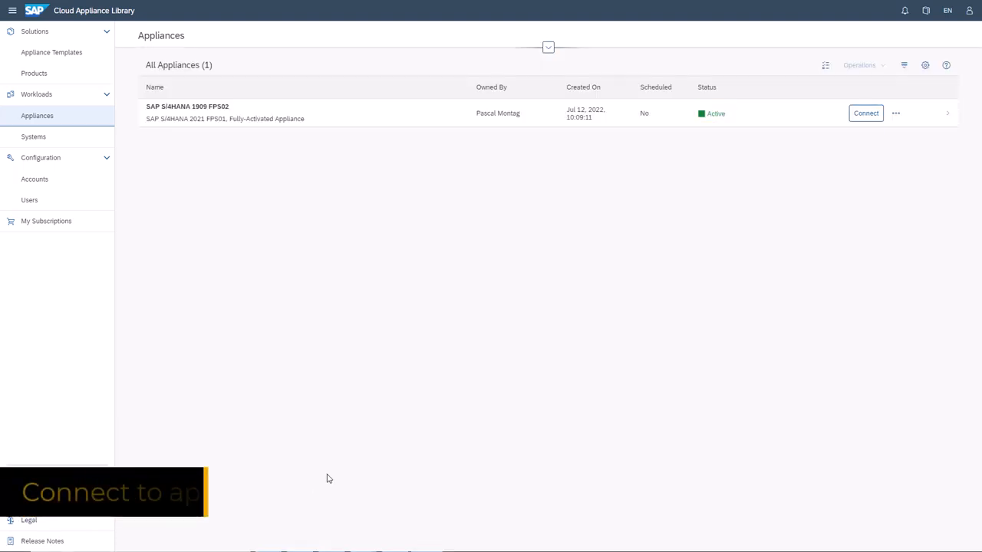
{"action": "mouse_move", "coordinate": [797, 114]}
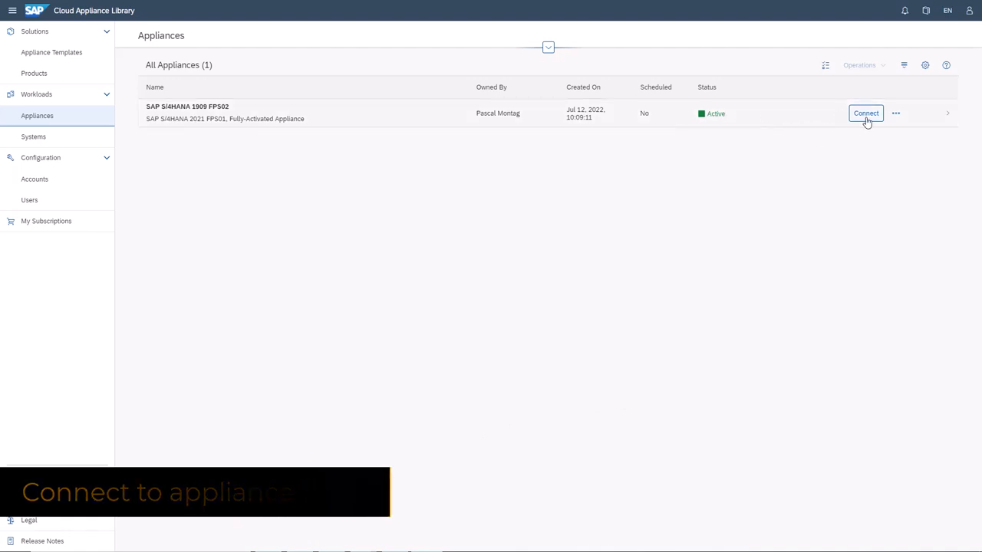
Download the RDP Remote Desktop connection file from the appliance's Connect dialog
{"action": "left_click", "coordinate": [865, 113]}
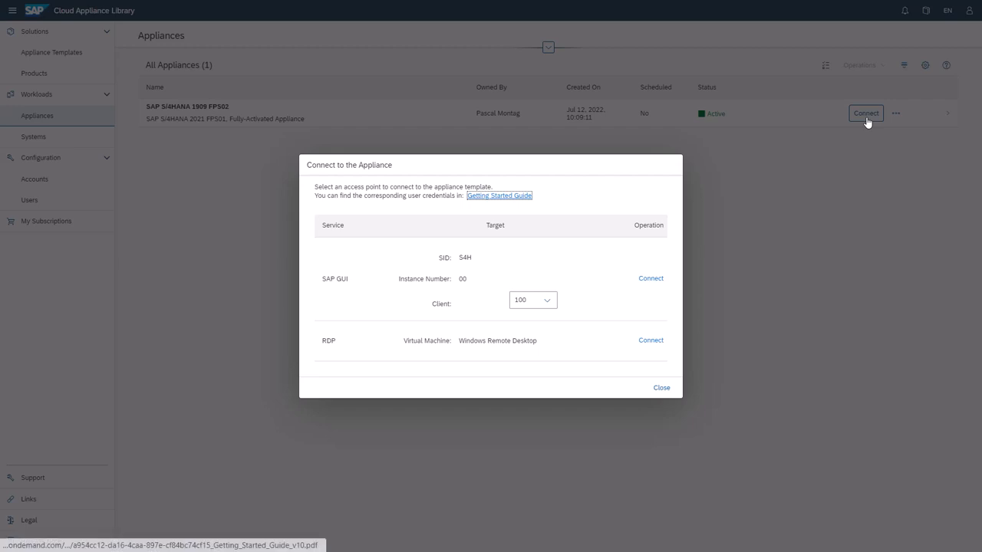
{"action": "mouse_move", "coordinate": [574, 193]}
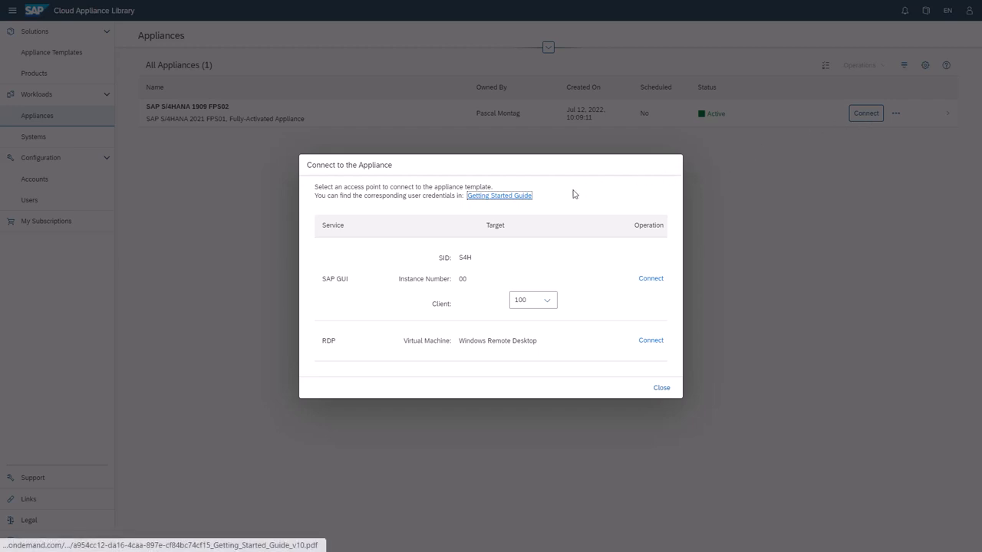
{"action": "mouse_move", "coordinate": [356, 347]}
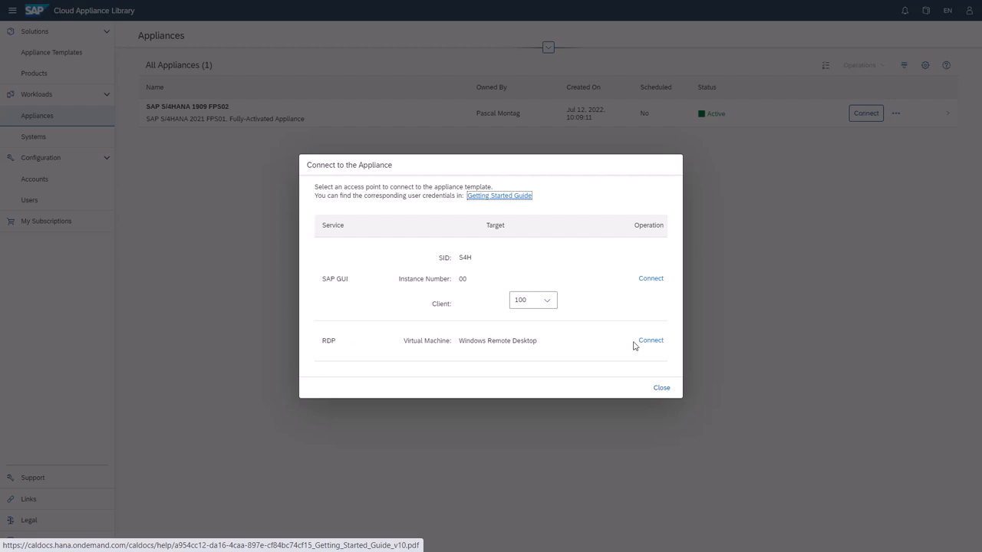
{"action": "left_click", "coordinate": [651, 341]}
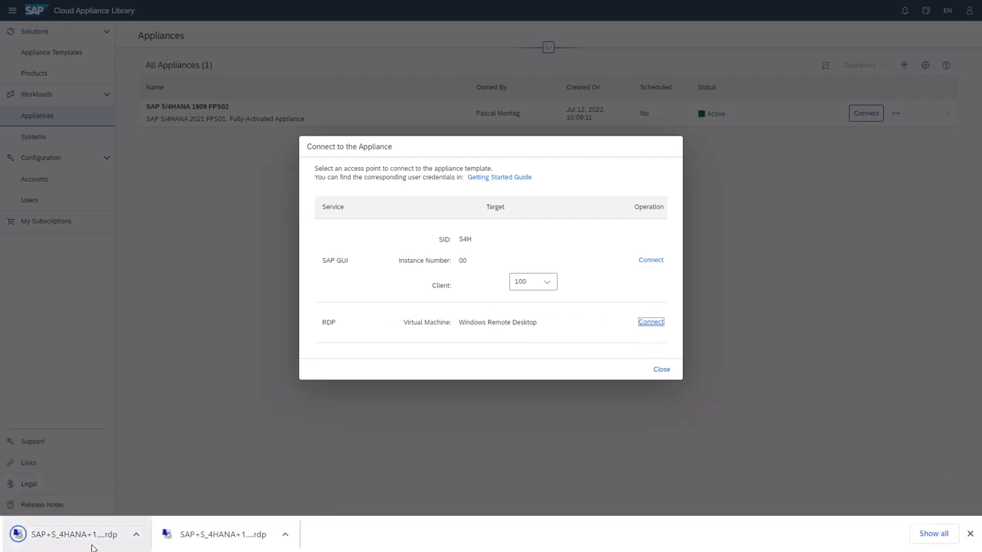
Launch the downloaded .rdp file, accept the unknown-publisher warning and sign in as Administrator
{"action": "left_click", "coordinate": [650, 322]}
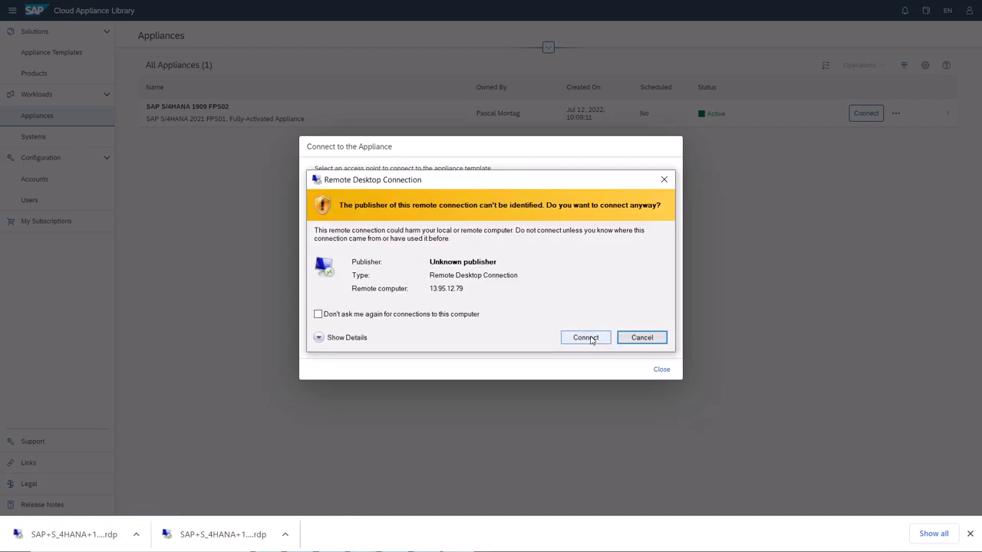
{"action": "left_click", "coordinate": [586, 338]}
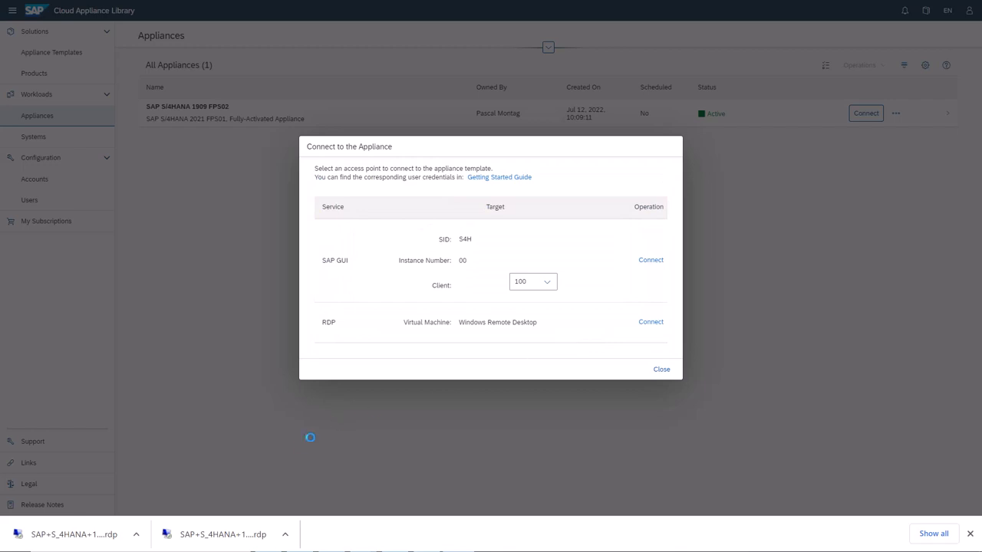
{"action": "left_click", "coordinate": [650, 322]}
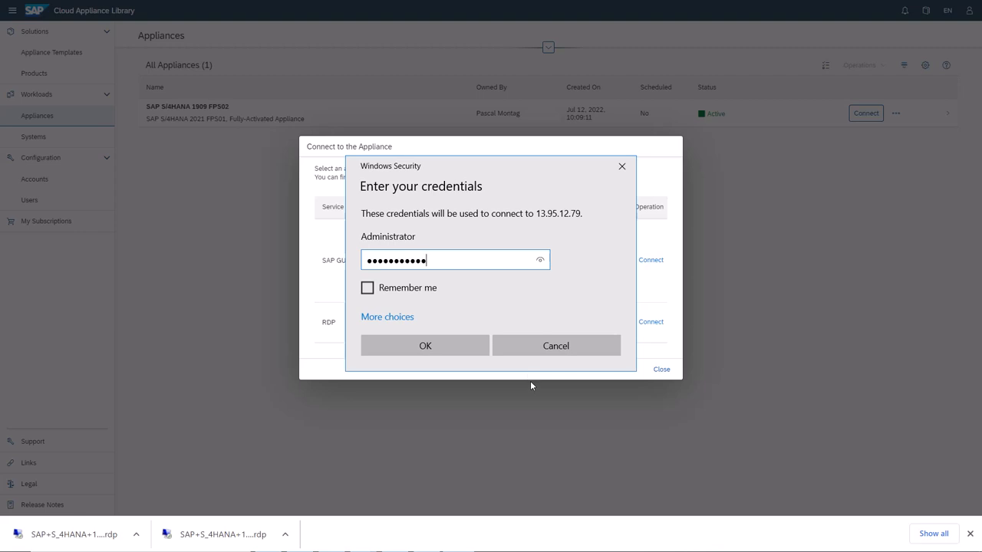
{"action": "left_click", "coordinate": [425, 345]}
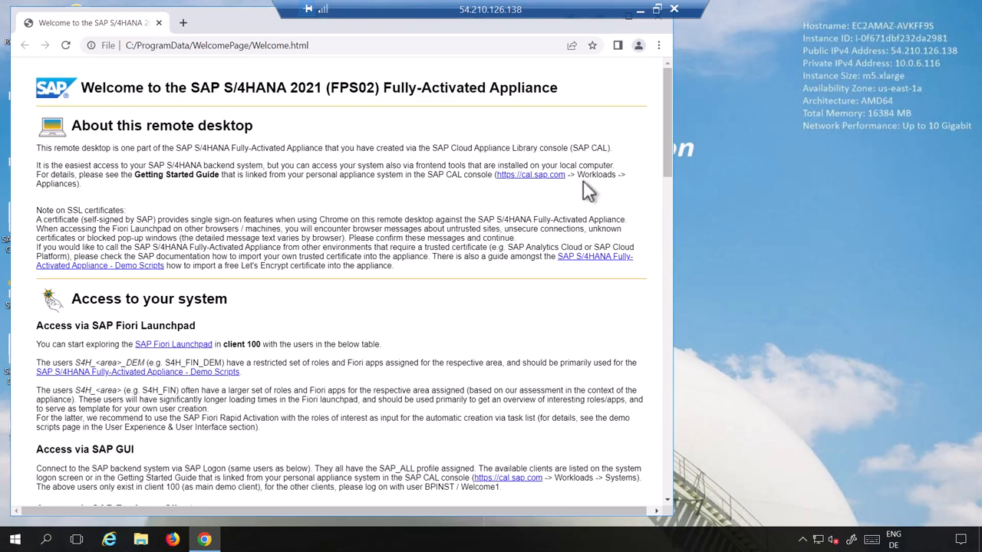
{"action": "mouse_move", "coordinate": [601, 29]}
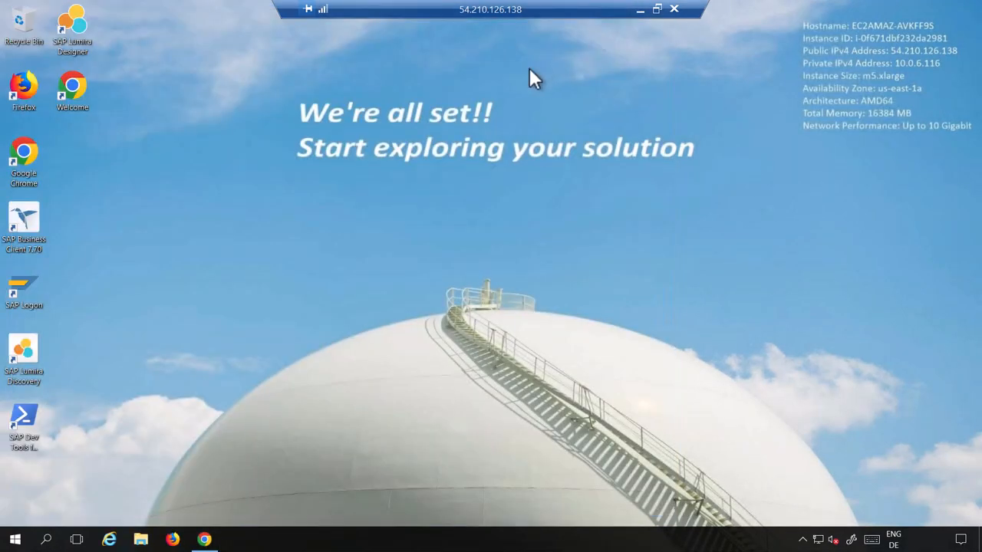
{"action": "mouse_move", "coordinate": [414, 264]}
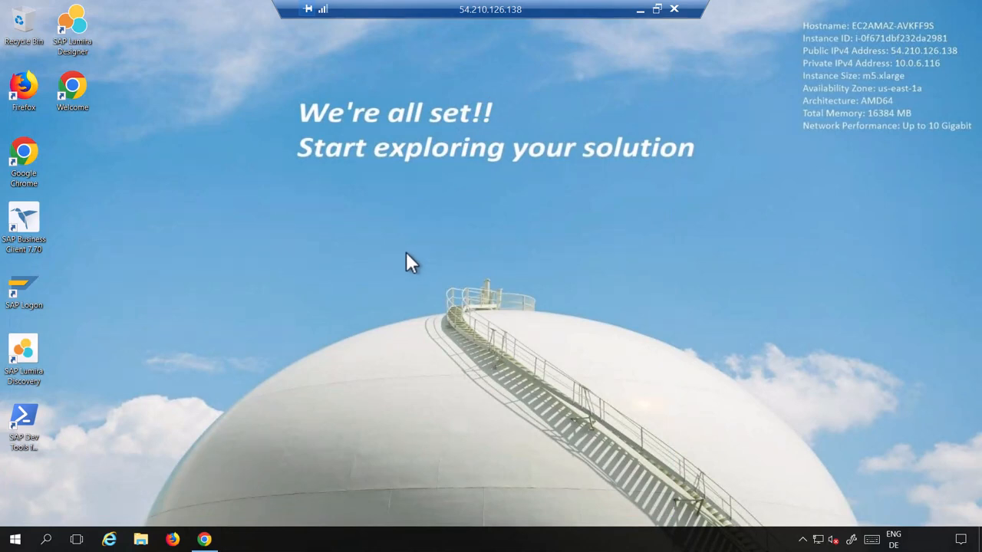
{"action": "mouse_move", "coordinate": [384, 264]}
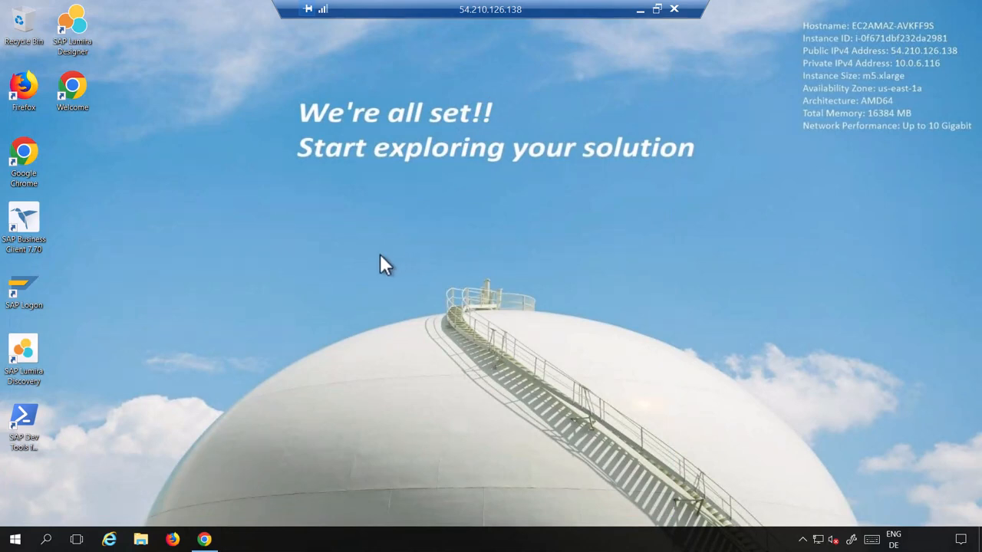
{"action": "mouse_move", "coordinate": [349, 274]}
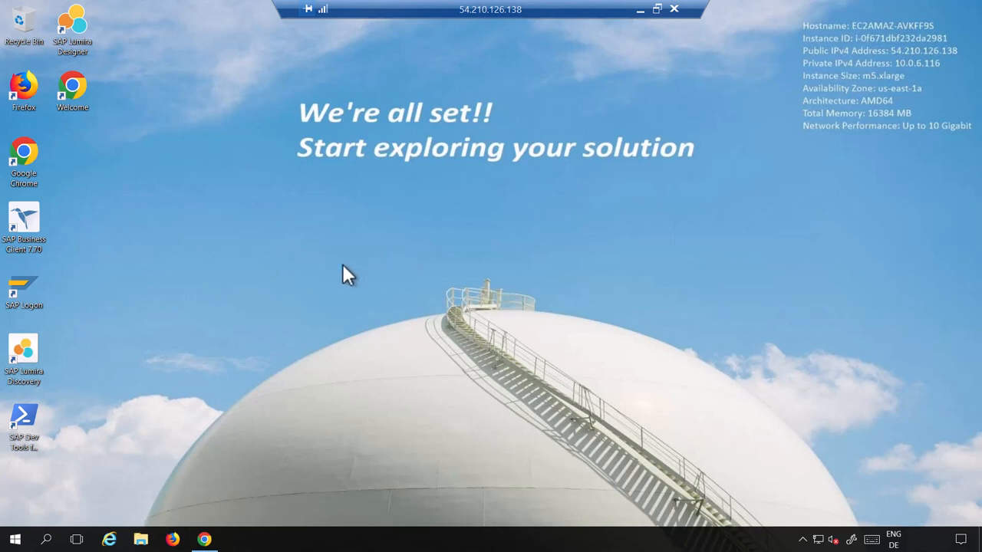